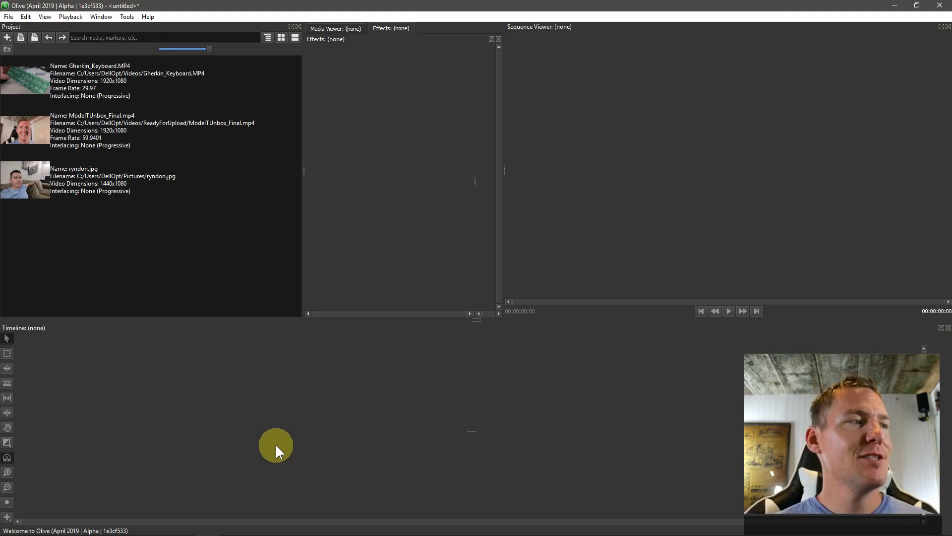
# Drag Gherkin_Keyboard.MP4 onto the empty timeline to create Sequence 01.
pyautogui.moveTo(25, 80); pyautogui.dragTo(79, 424)
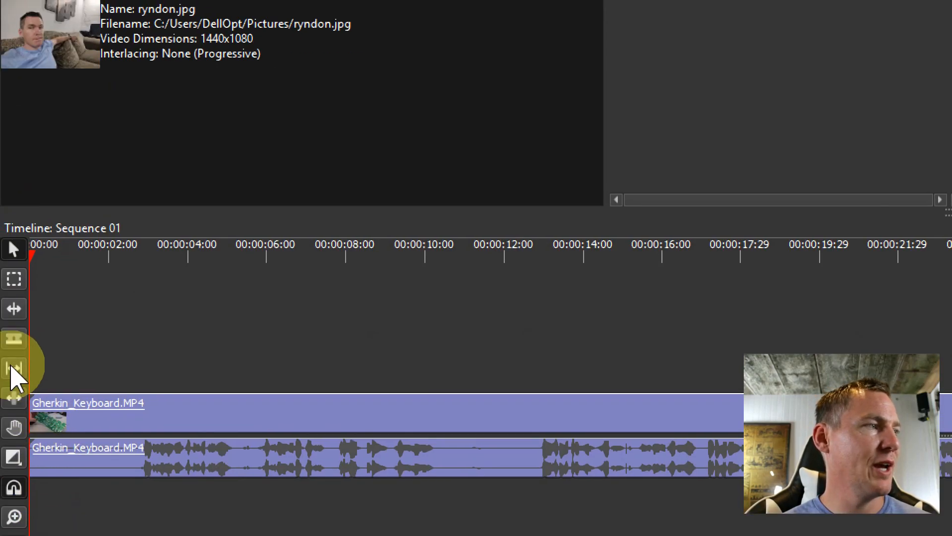
pyautogui.moveTo(13, 368)
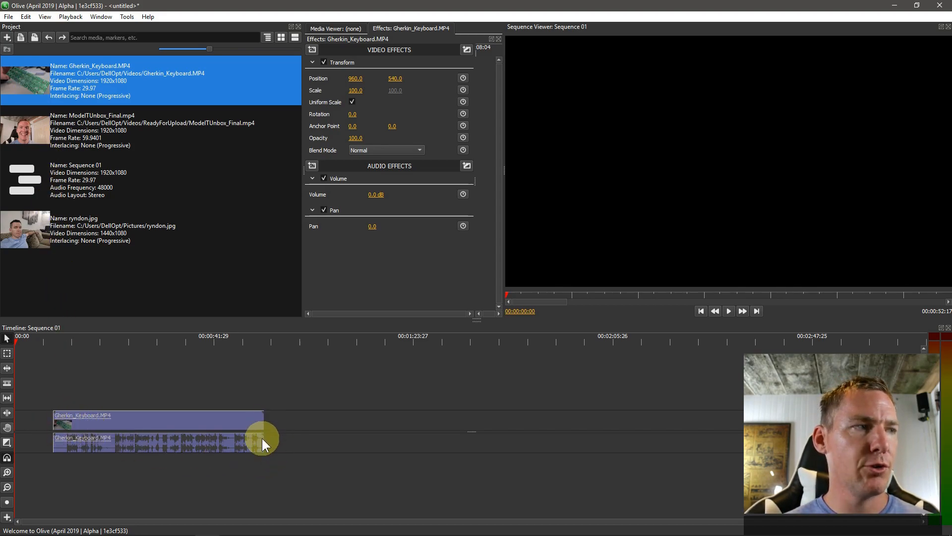
pyautogui.moveTo(79, 423)
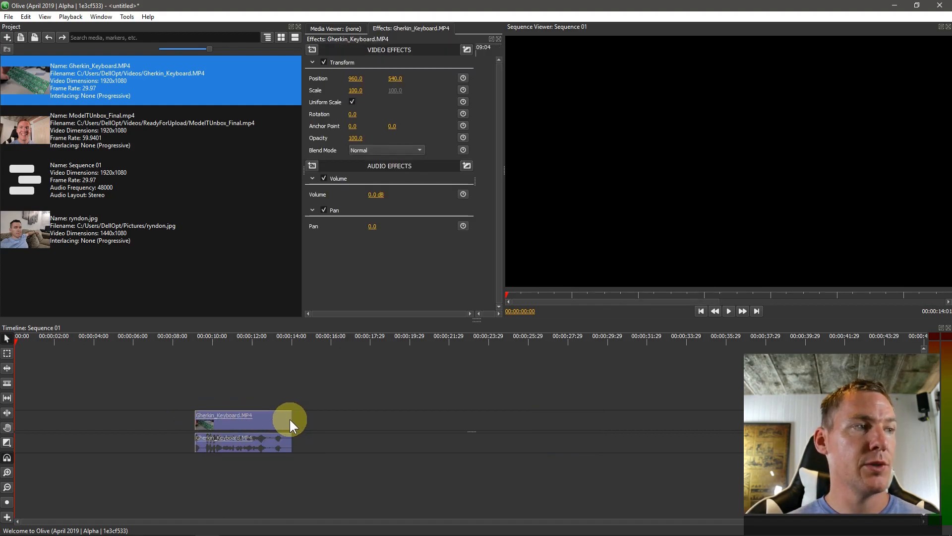
# Extend the keyboard clip's end to about 18 seconds, then trim it back to about 14.
pyautogui.moveTo(284, 419); pyautogui.dragTo(333, 419)
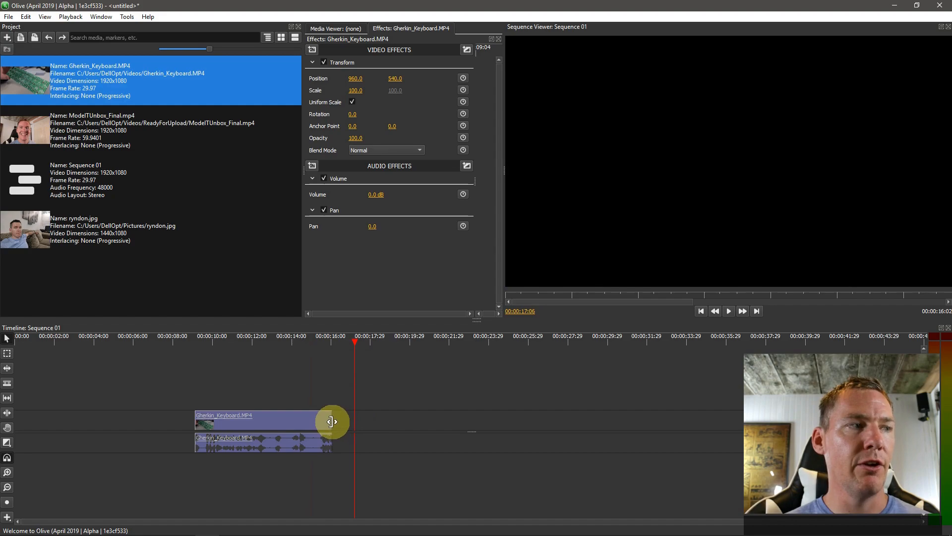
pyautogui.moveTo(332, 421); pyautogui.dragTo(373, 425)
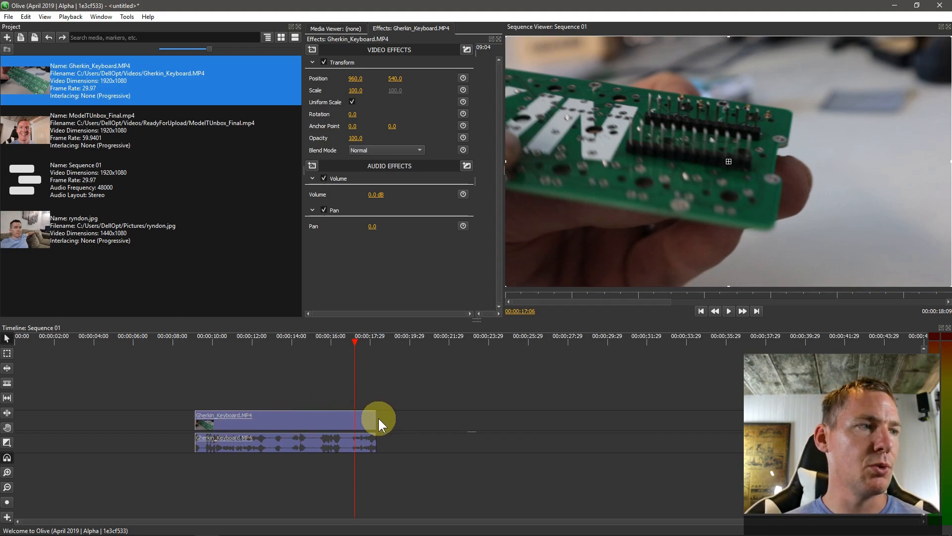
pyautogui.moveTo(376, 420); pyautogui.dragTo(265, 438)
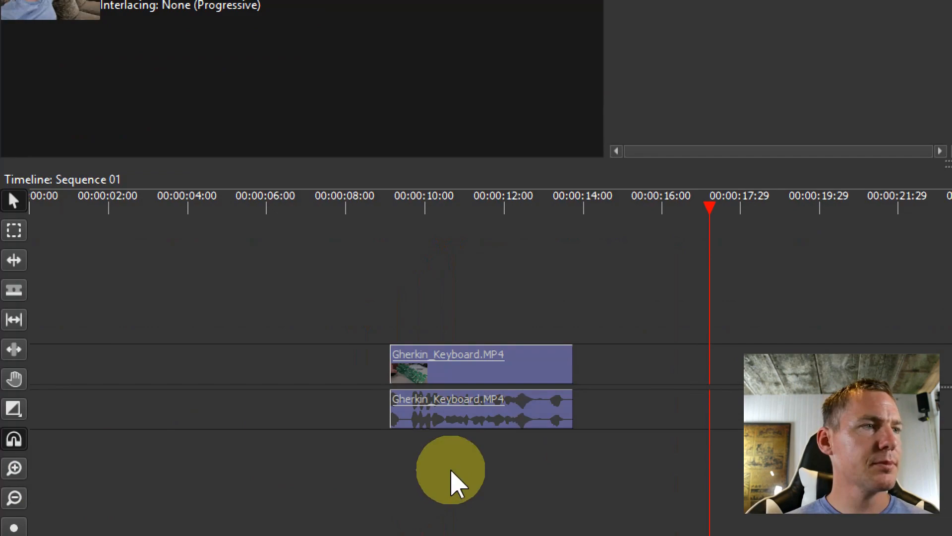
pyautogui.moveTo(423, 416)
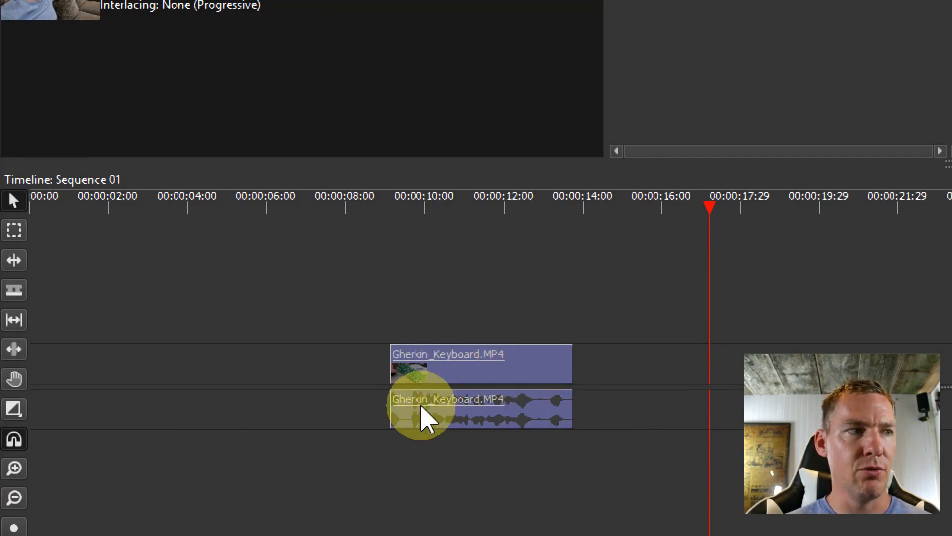
# Select the keyboard clip's audio, move the playhead to its start, and right-click the clip.
pyautogui.click(389, 207)
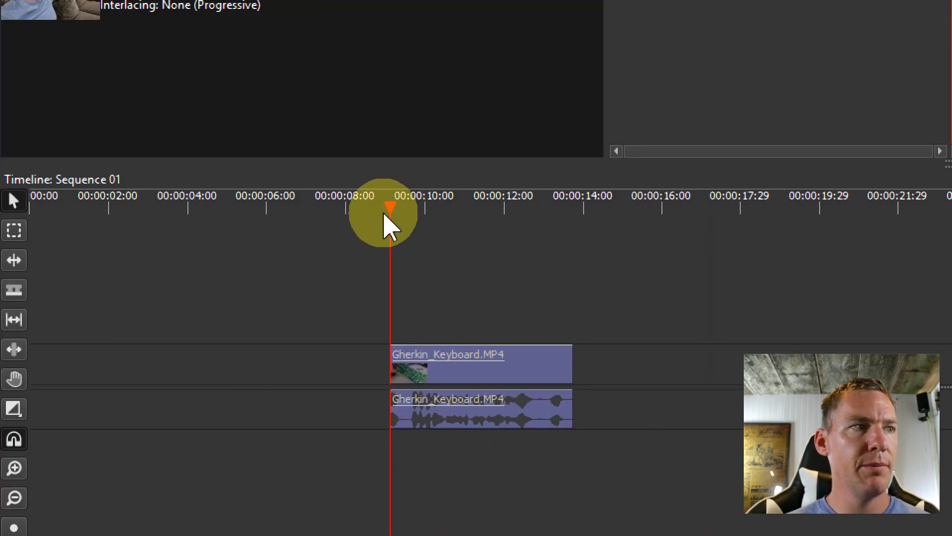
pyautogui.click(442, 206)
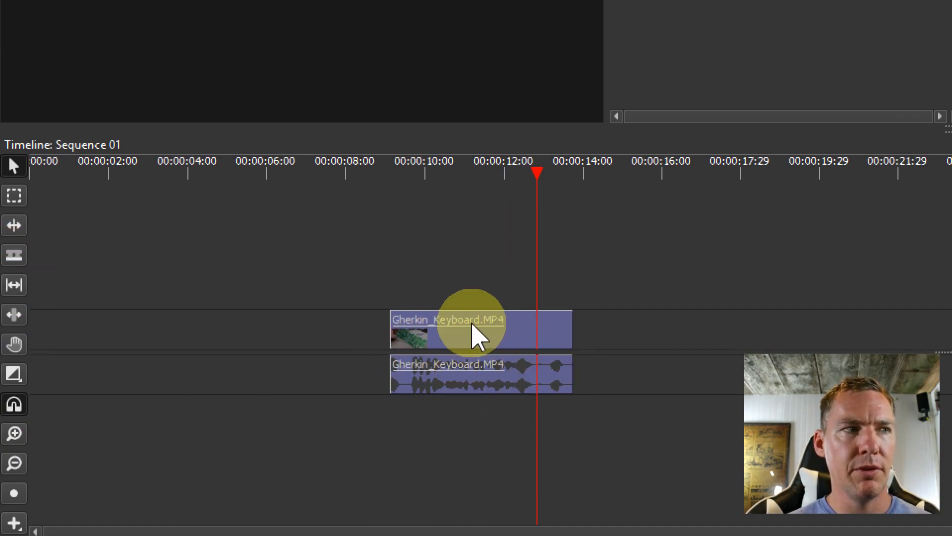
pyautogui.rightClick(480, 328)
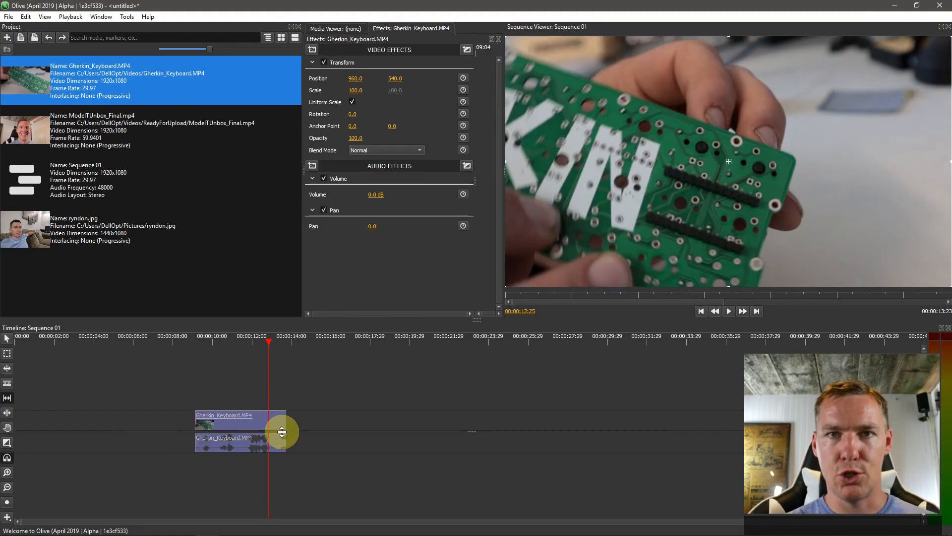
pyautogui.moveTo(25, 133)
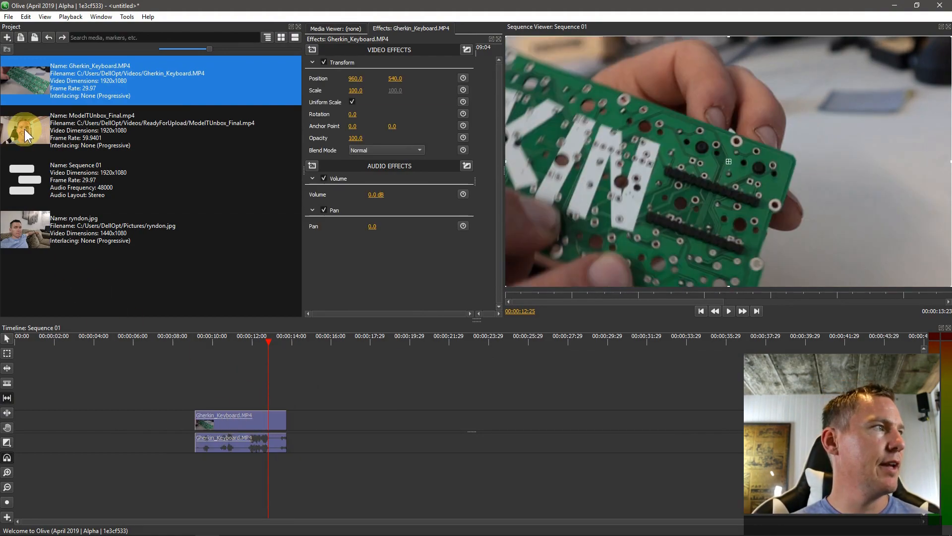
# Add ModelTUnbox_Final.mp4 to the timeline, delete the gap, and scrub to review playback.
pyautogui.moveTo(26, 131); pyautogui.dragTo(207, 401)
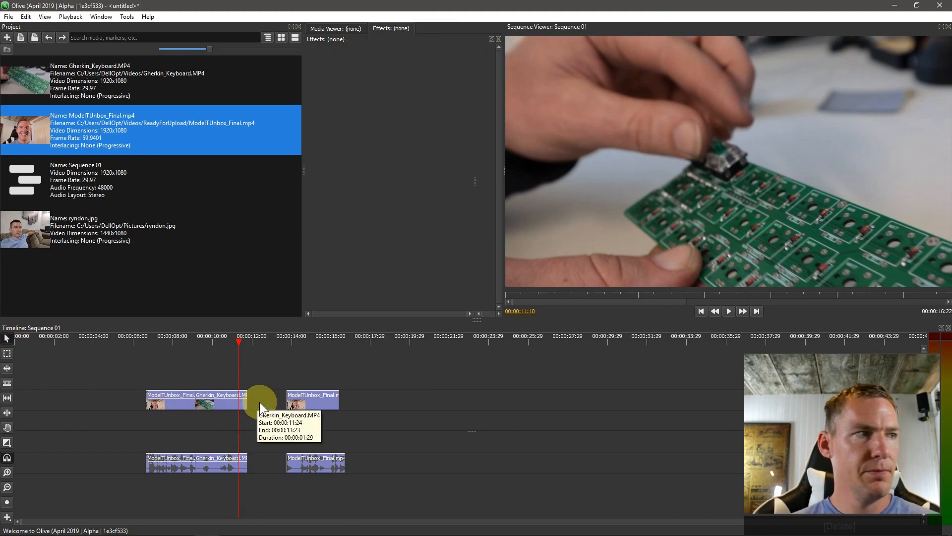
pyautogui.click(315, 461)
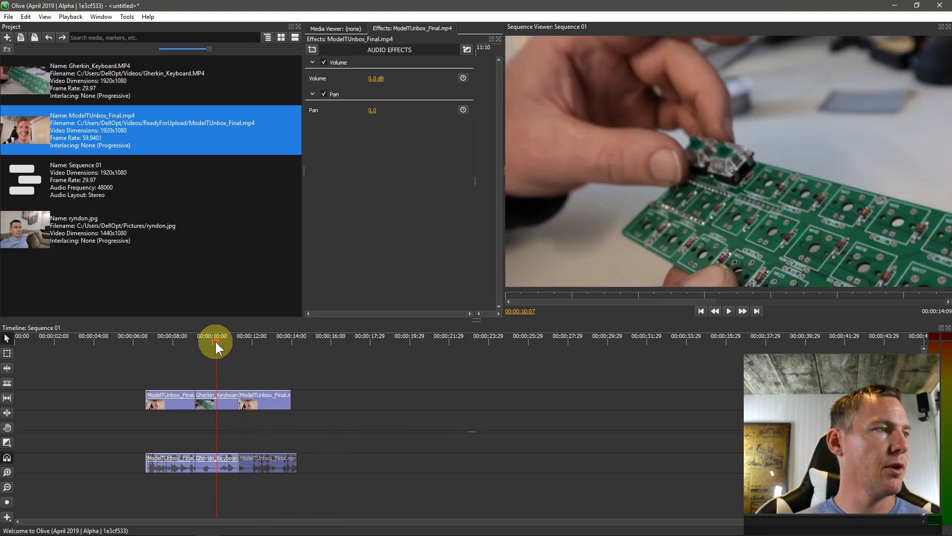
pyautogui.click(728, 310)
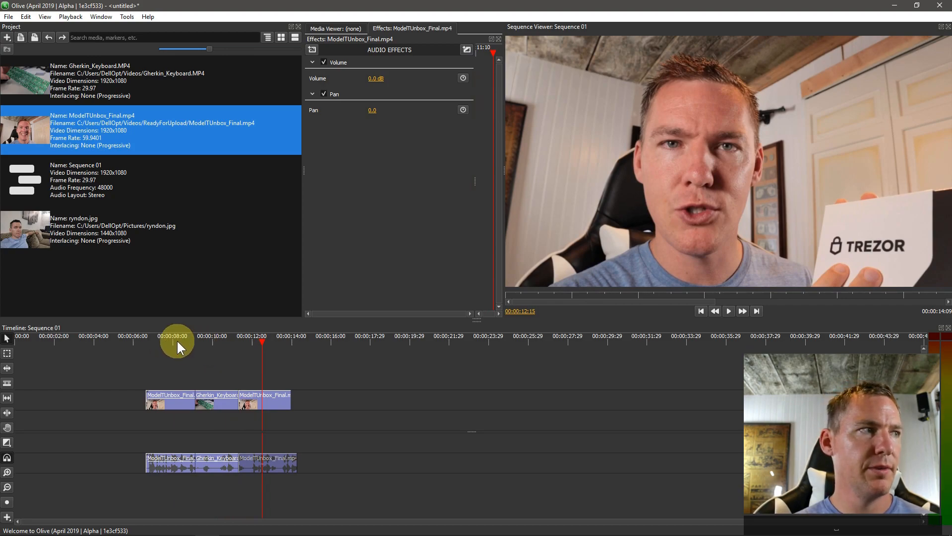
pyautogui.click(728, 310)
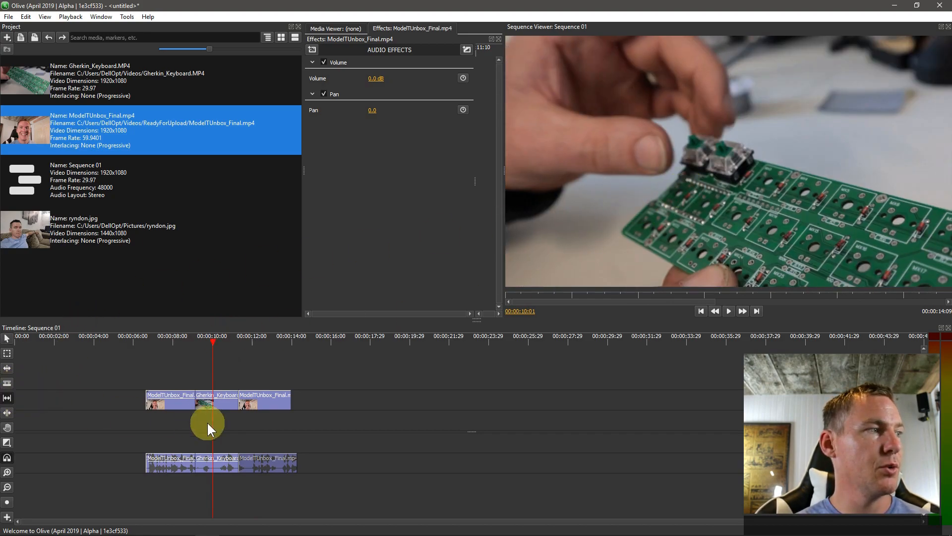
pyautogui.click(217, 401)
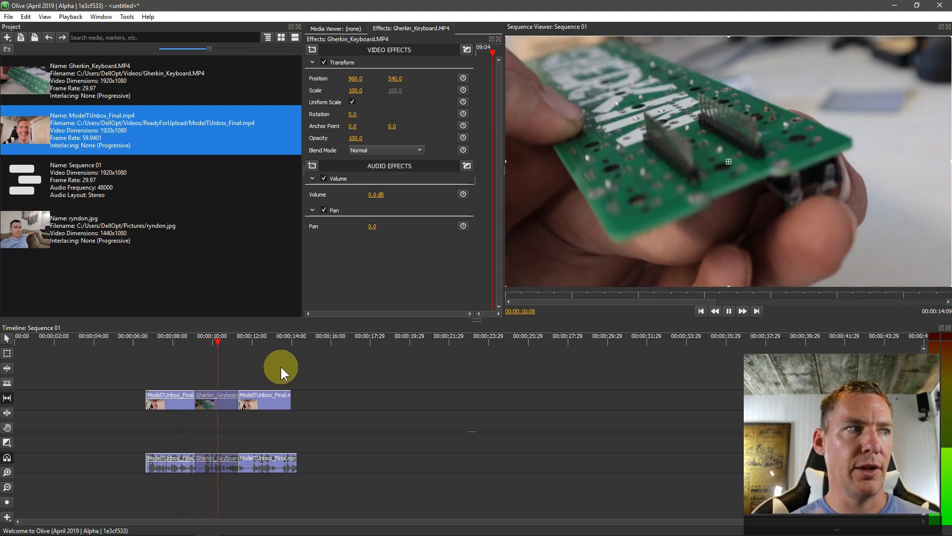
pyautogui.click(728, 310)
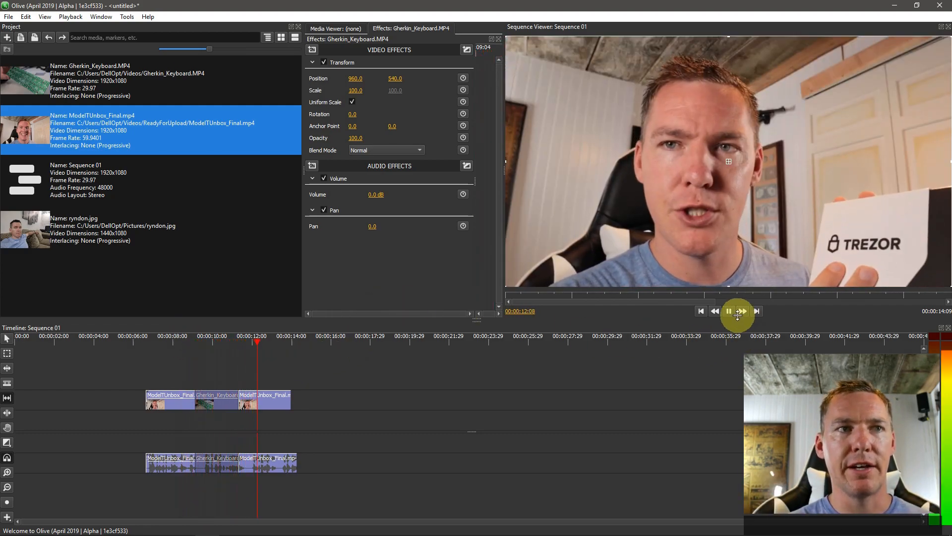
pyautogui.click(728, 311)
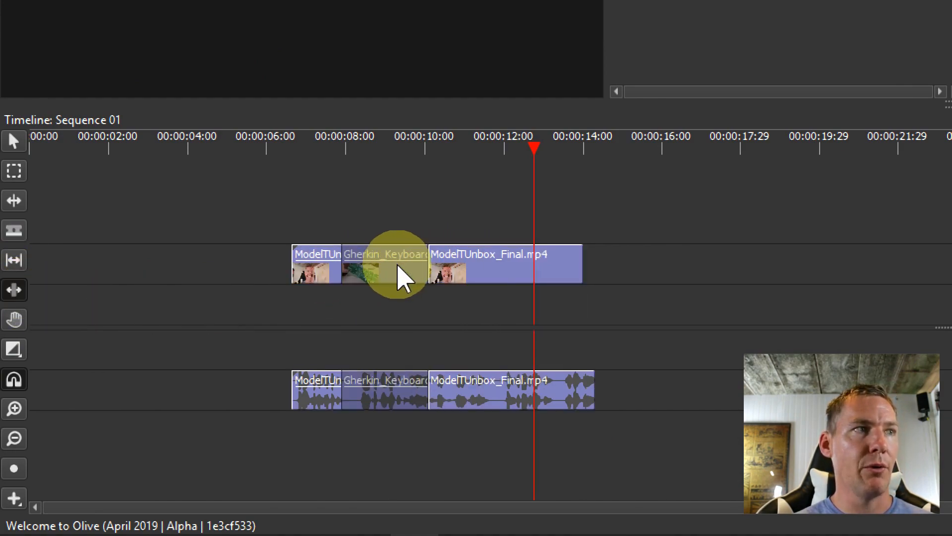
# Slide the Gherkin_Keyboard clip left between the two ModelTUnbox_Final clips.
pyautogui.click(401, 268)
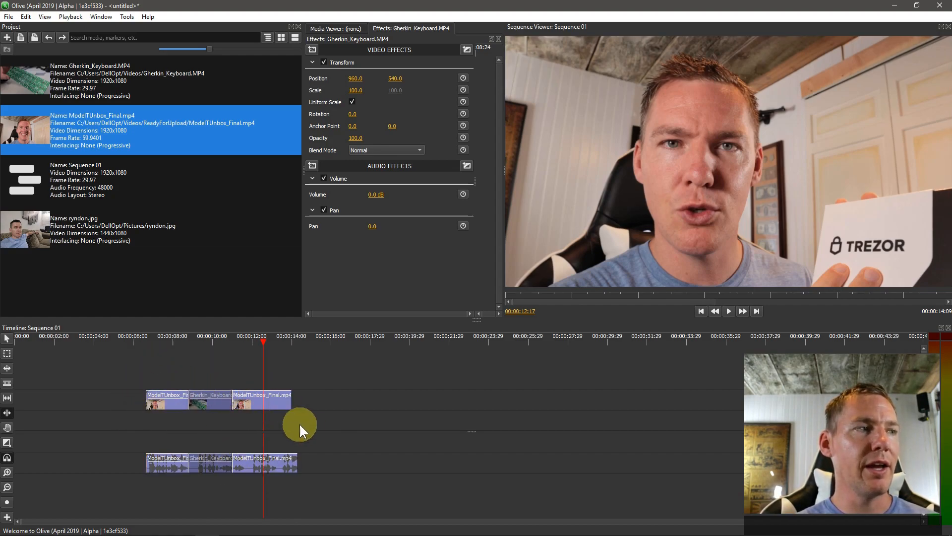
pyautogui.moveTo(346, 413)
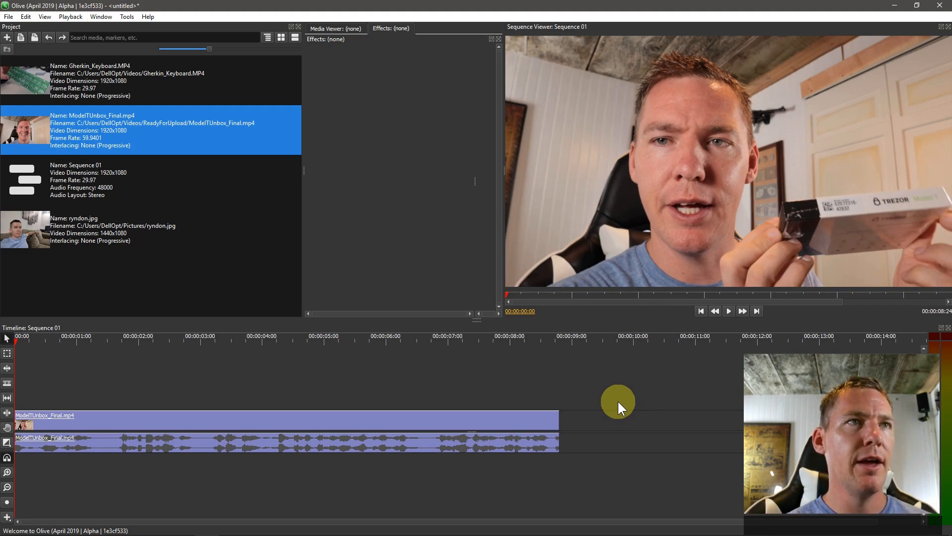
pyautogui.moveTo(505, 380)
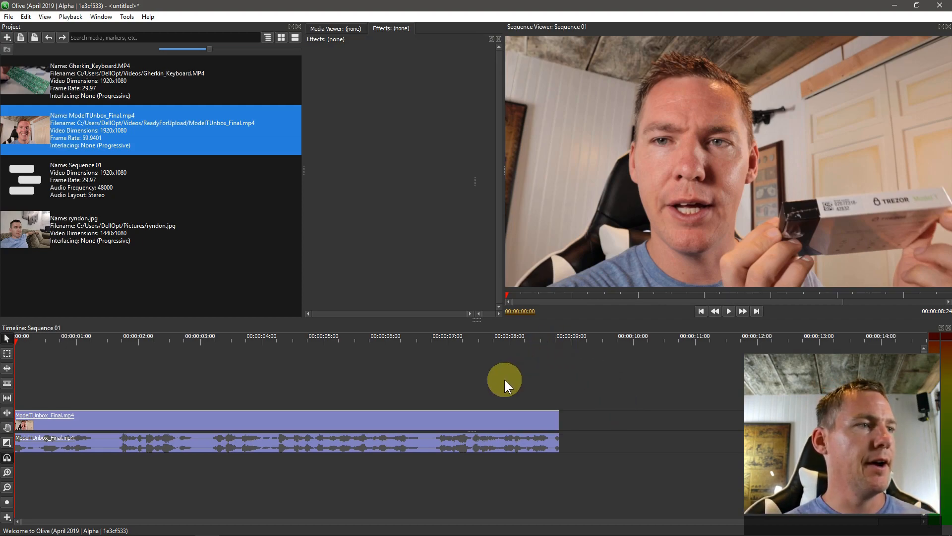
pyautogui.moveTo(254, 452)
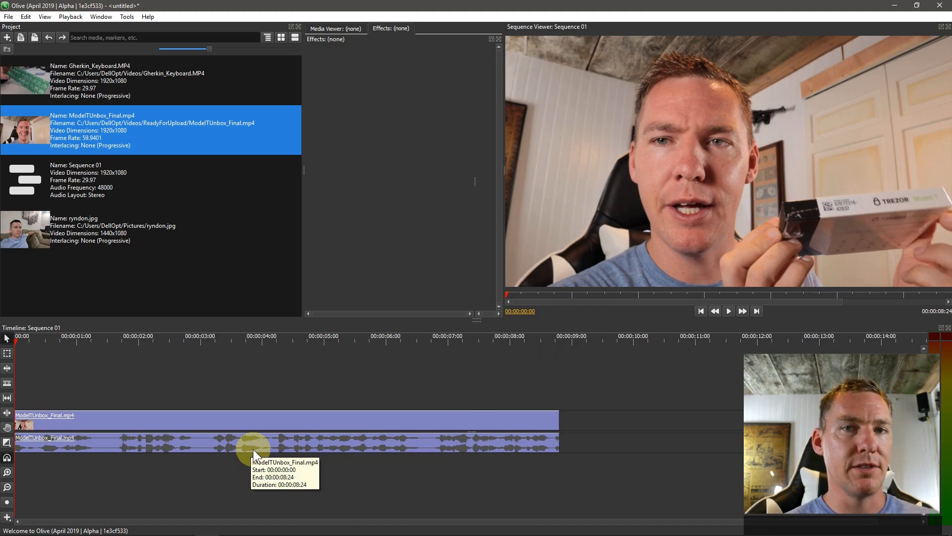
pyautogui.moveTo(286, 447)
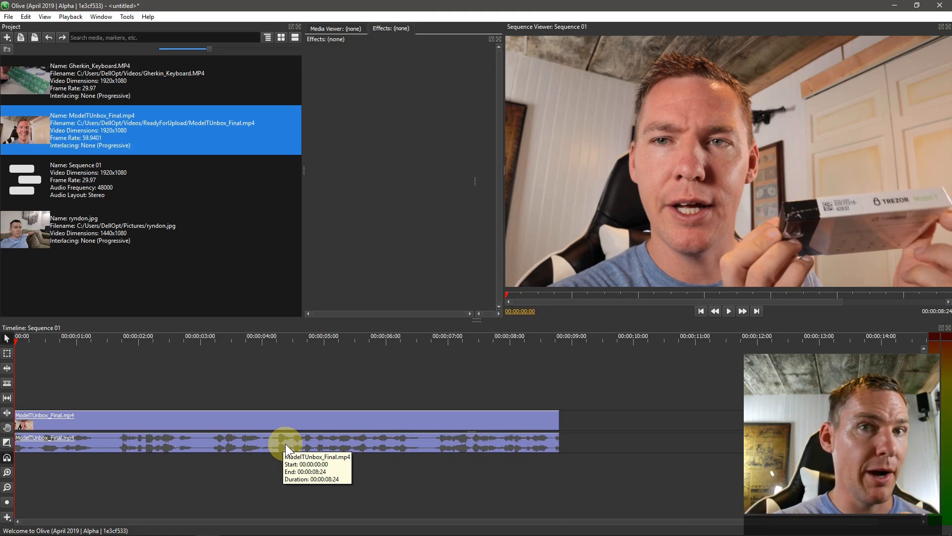
pyautogui.moveTo(318, 442)
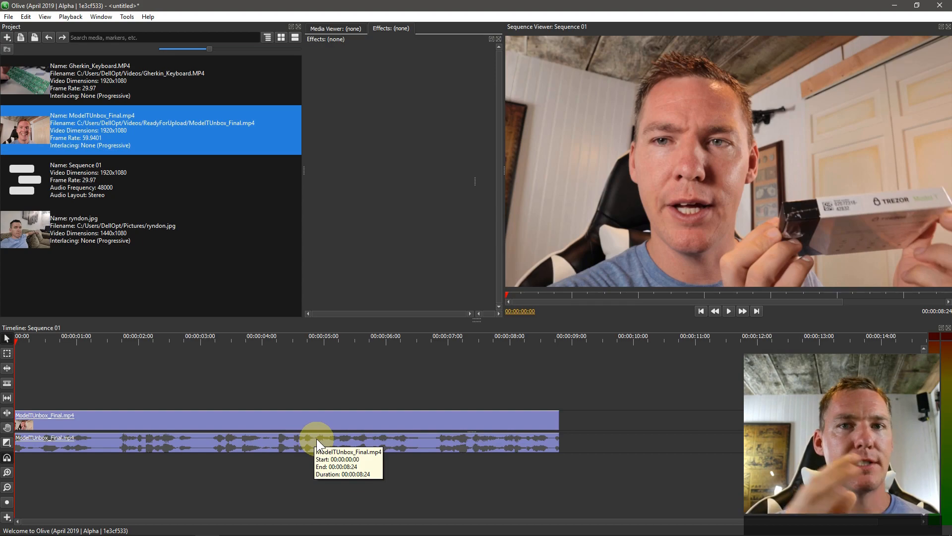
pyautogui.moveTo(83, 369)
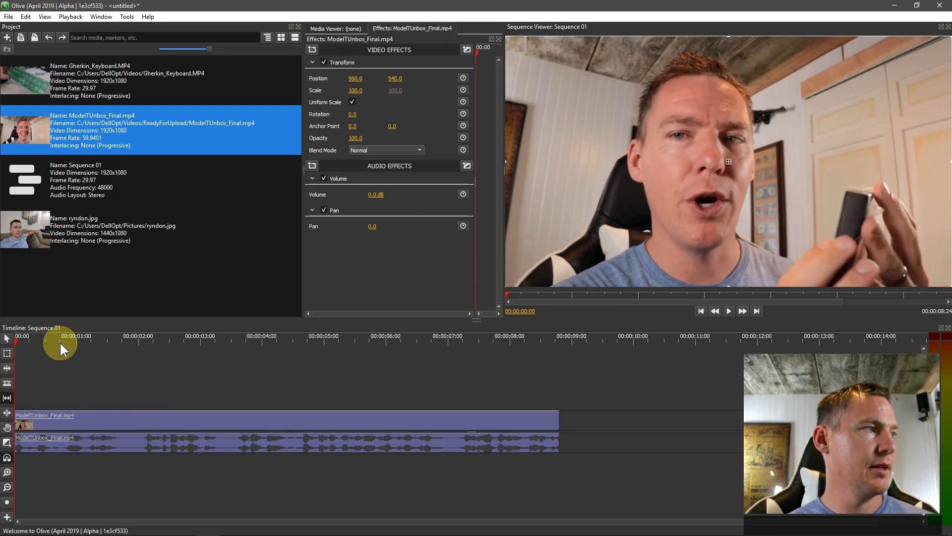
# Place the playhead near two seconds and slip the ModelTUnbox_Final audio content toward sync.
pyautogui.click(728, 310)
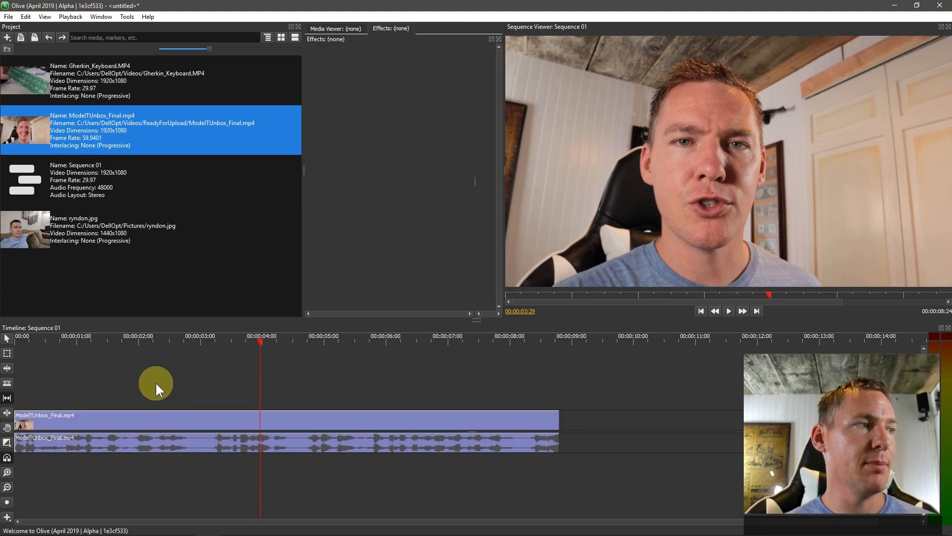
pyautogui.click(728, 310)
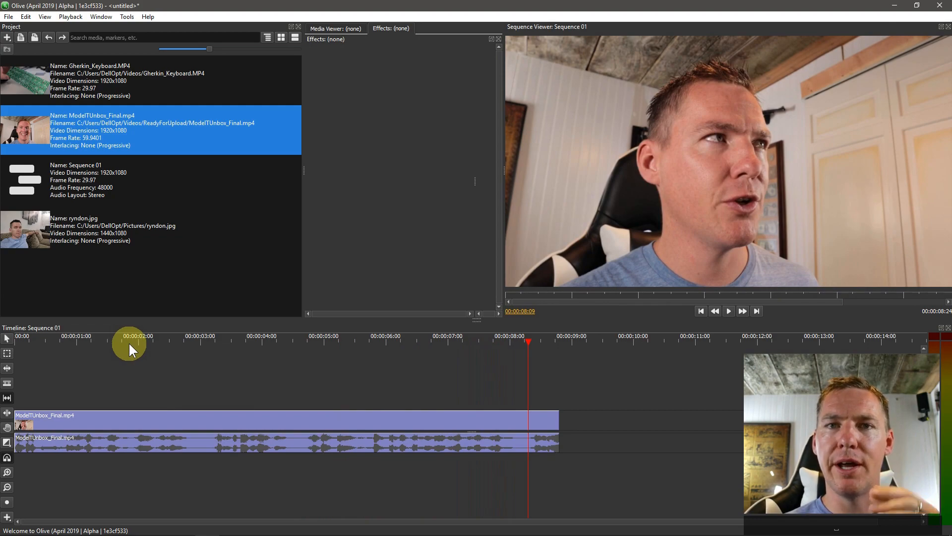
pyautogui.click(137, 336)
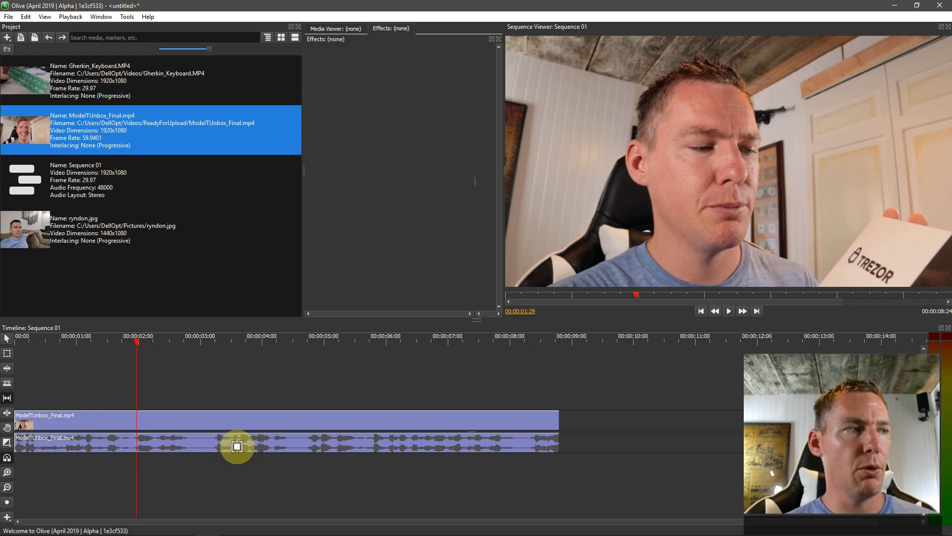
pyautogui.click(224, 441)
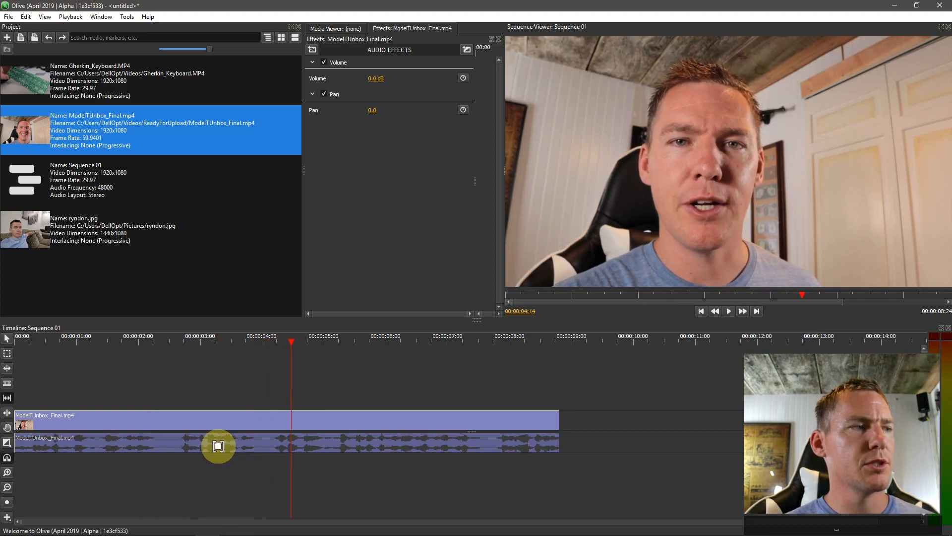
pyautogui.click(728, 310)
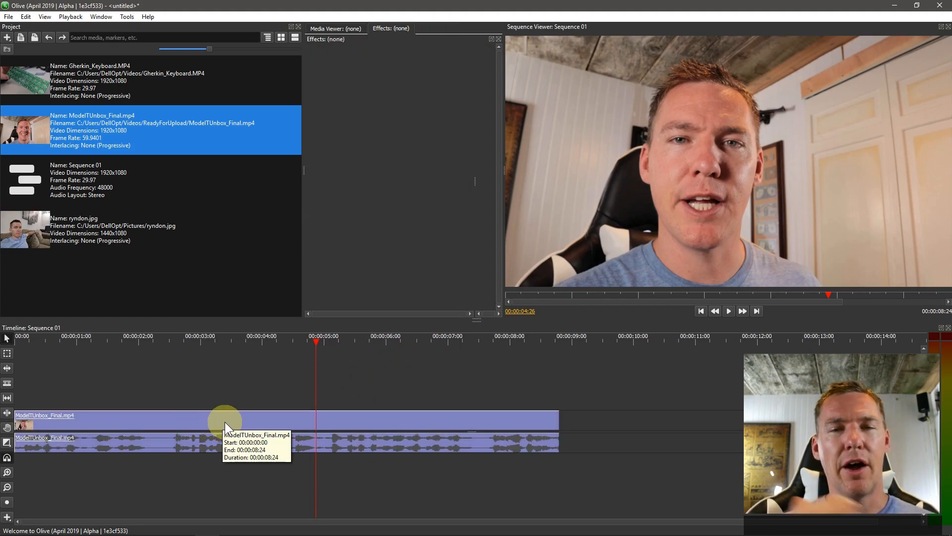
pyautogui.moveTo(151, 451)
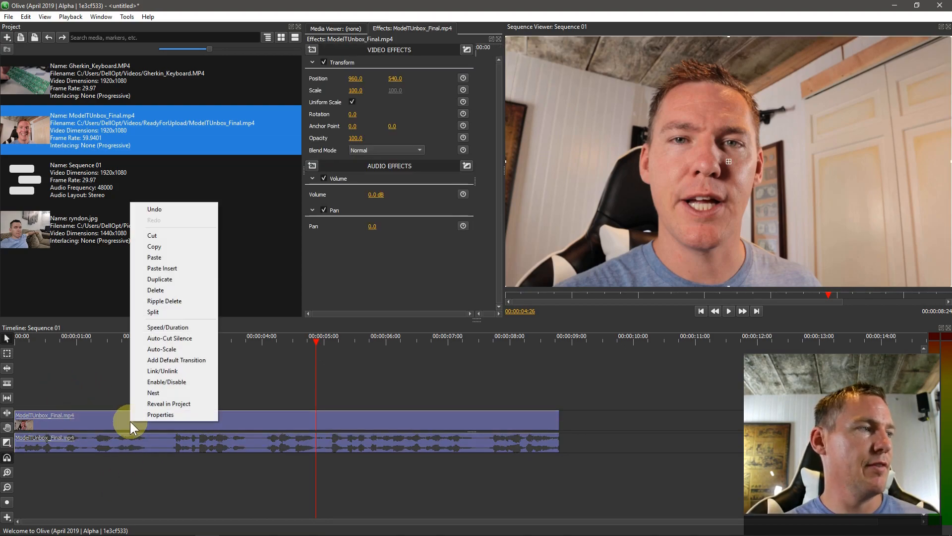
# Unlink the ModelTUnbox_Final audio from its video and select the audio clip alone.
pyautogui.click(186, 380)
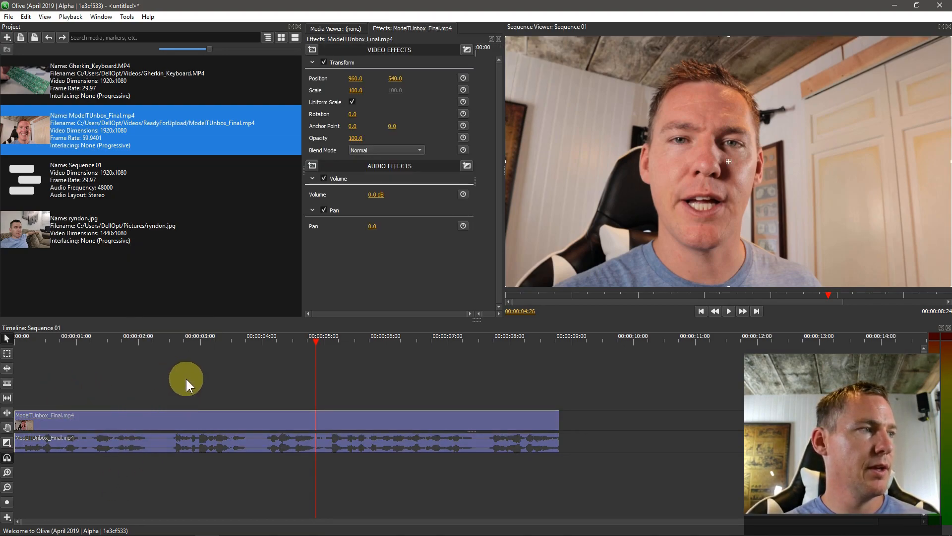
pyautogui.click(254, 442)
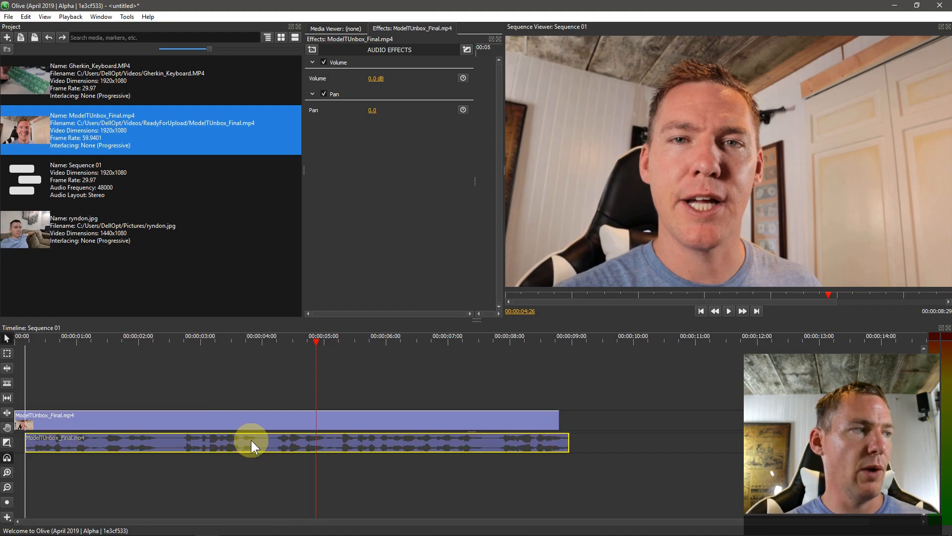